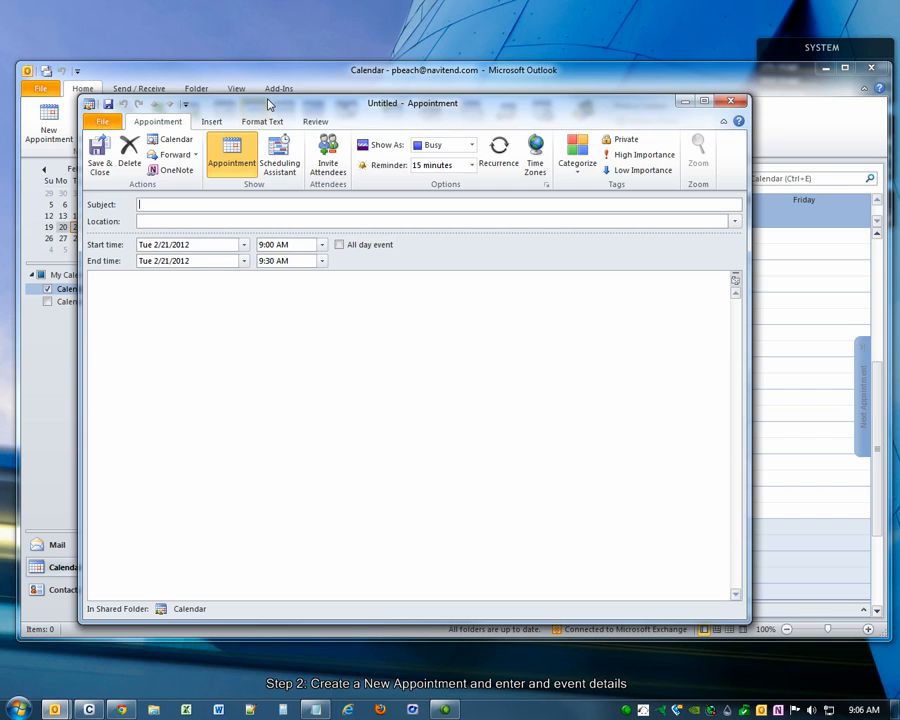
# - Fill the appointment with subject Test, location Office and body note 'Test event', then invite attendees
pyautogui.write('Test')
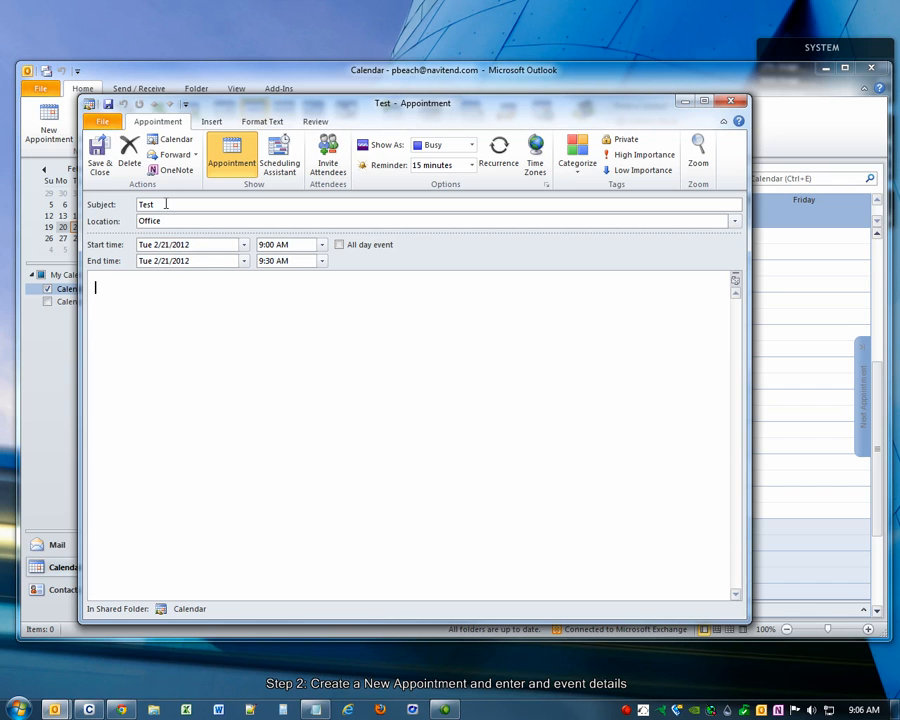
pyautogui.write('Test event')
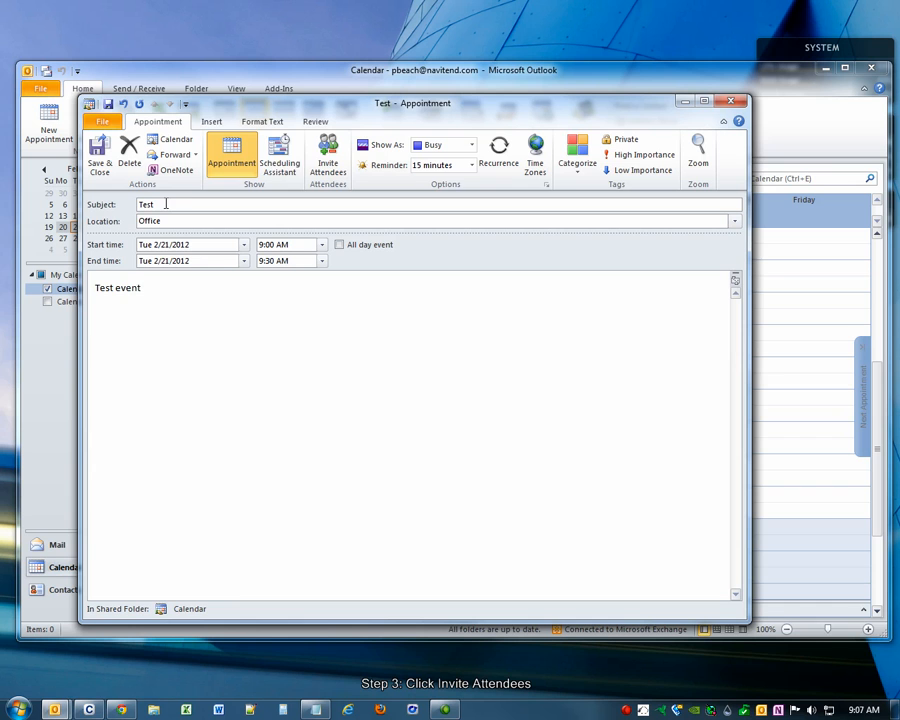
pyautogui.click(328, 156)
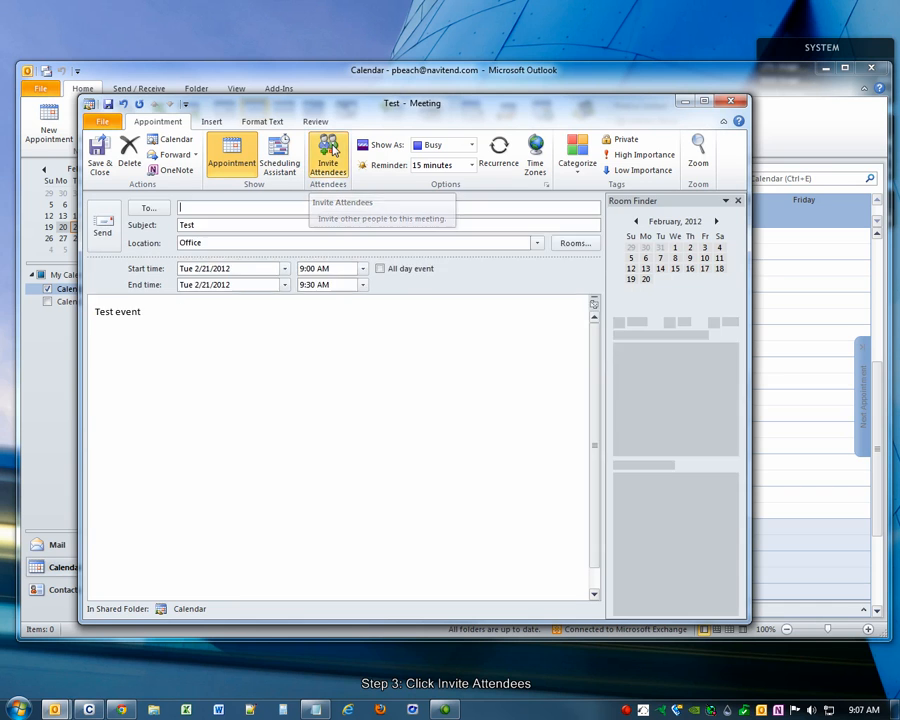
pyautogui.click(328, 156)
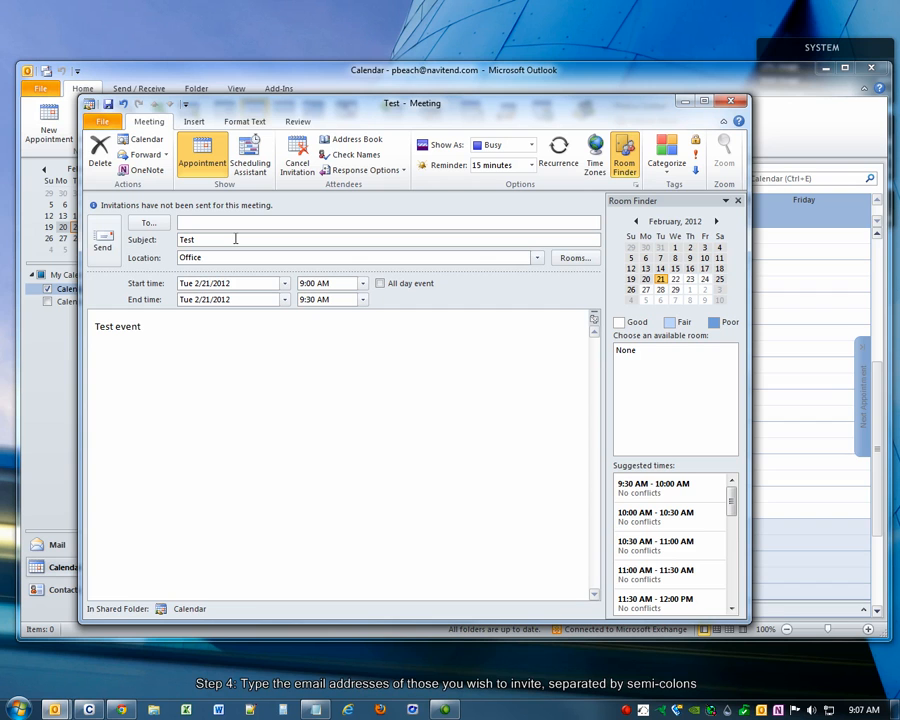
pyautogui.write('1234')
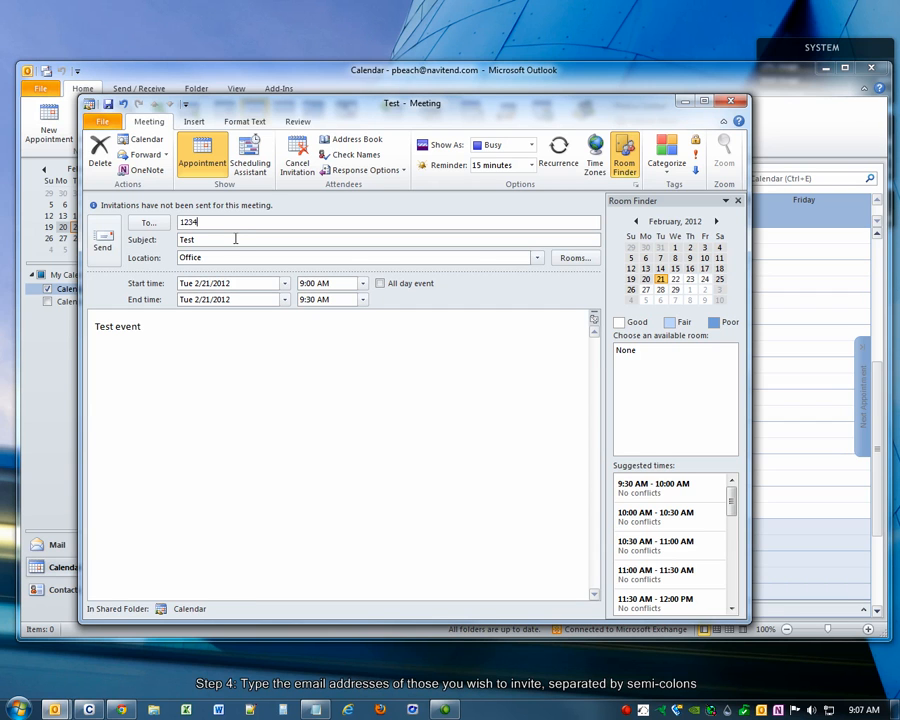
pyautogui.write('@test.com')
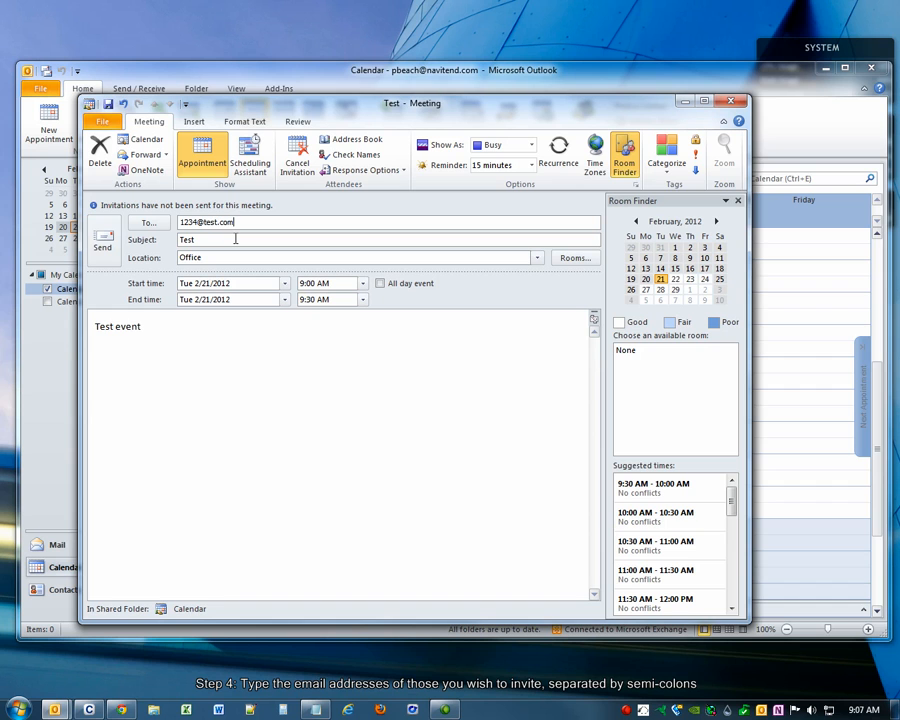
pyautogui.write(';54')
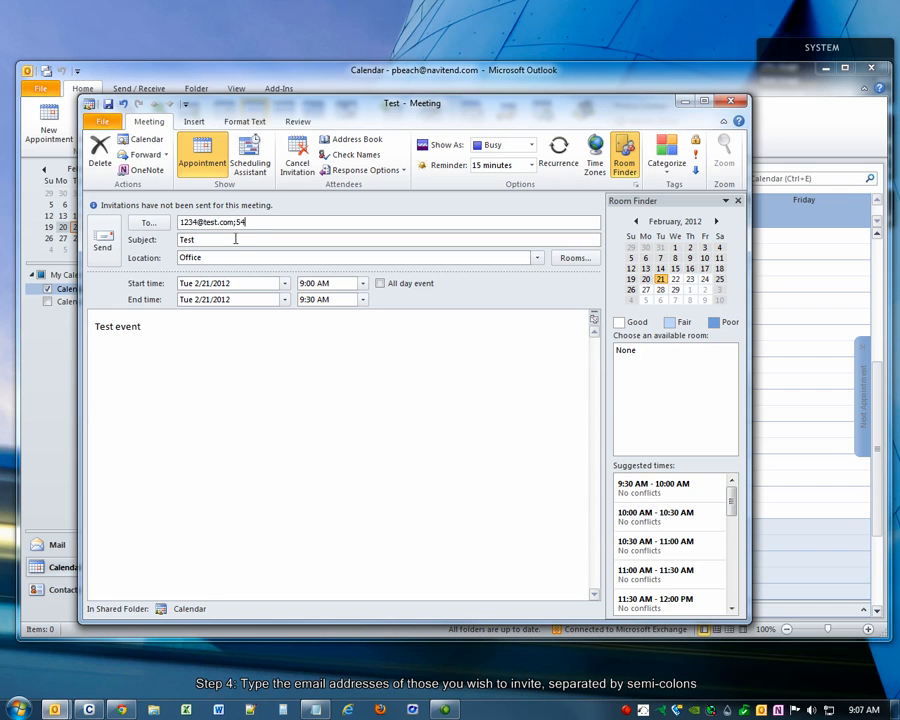